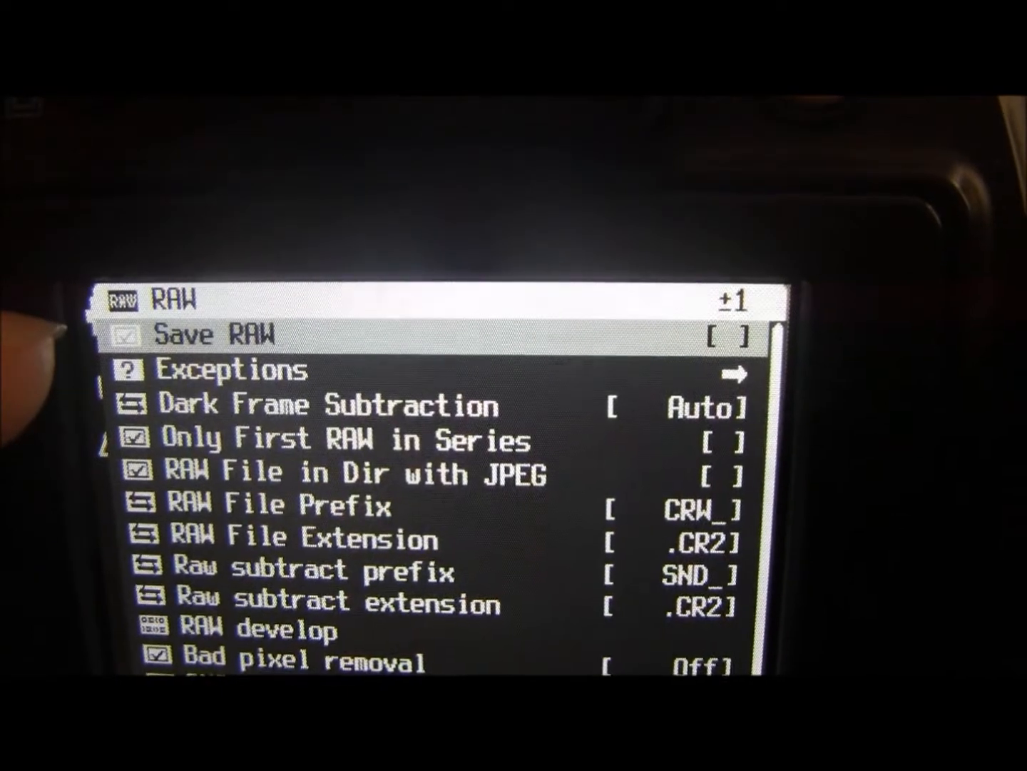
Enable Save RAW in the CHDK RAW menu
left_click(728, 334)
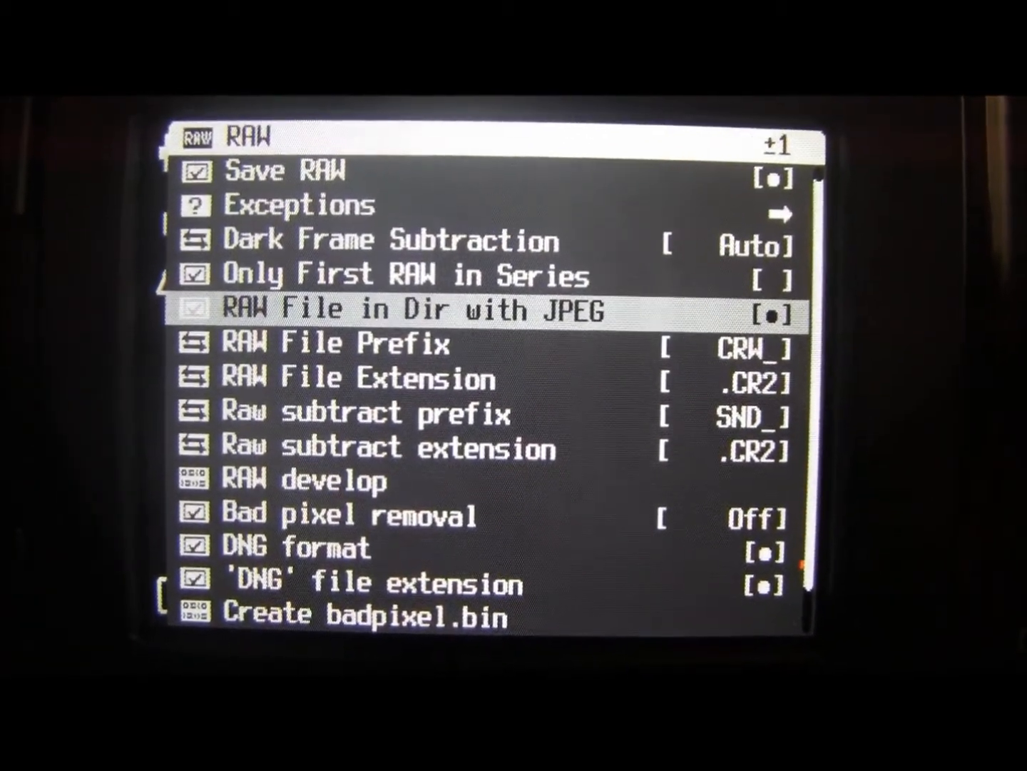
Uncheck 'RAW File in Dir with JPEG', keeping DNG format and 'DNG' extension enabled
left_click(770, 311)
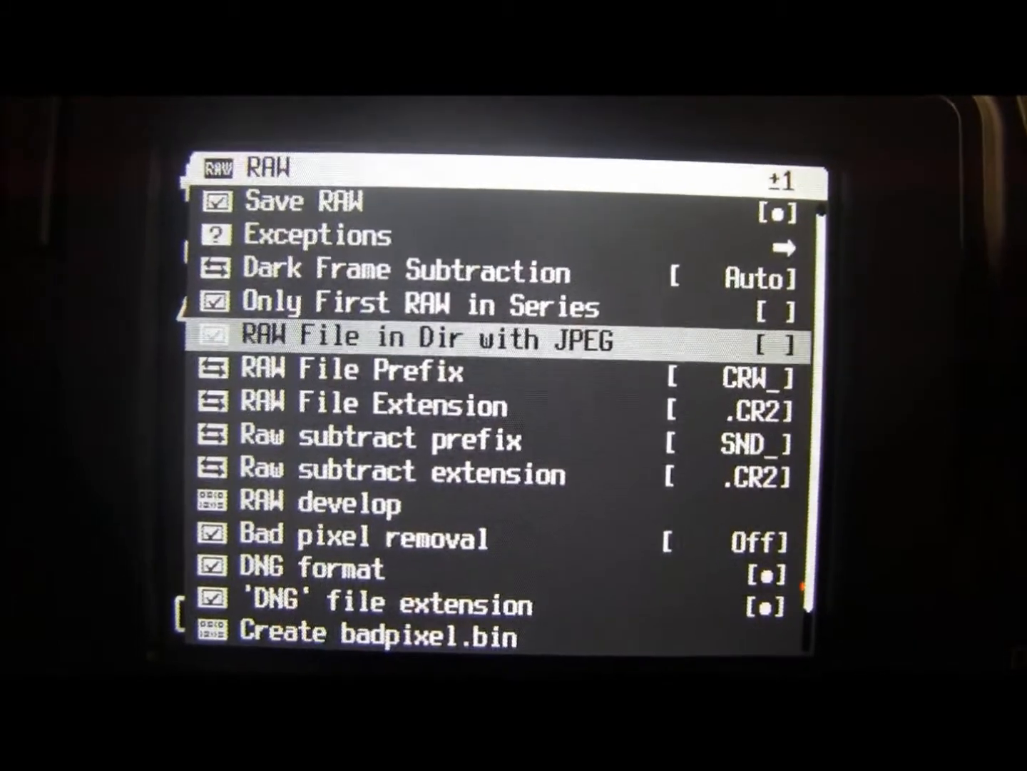
key("up")
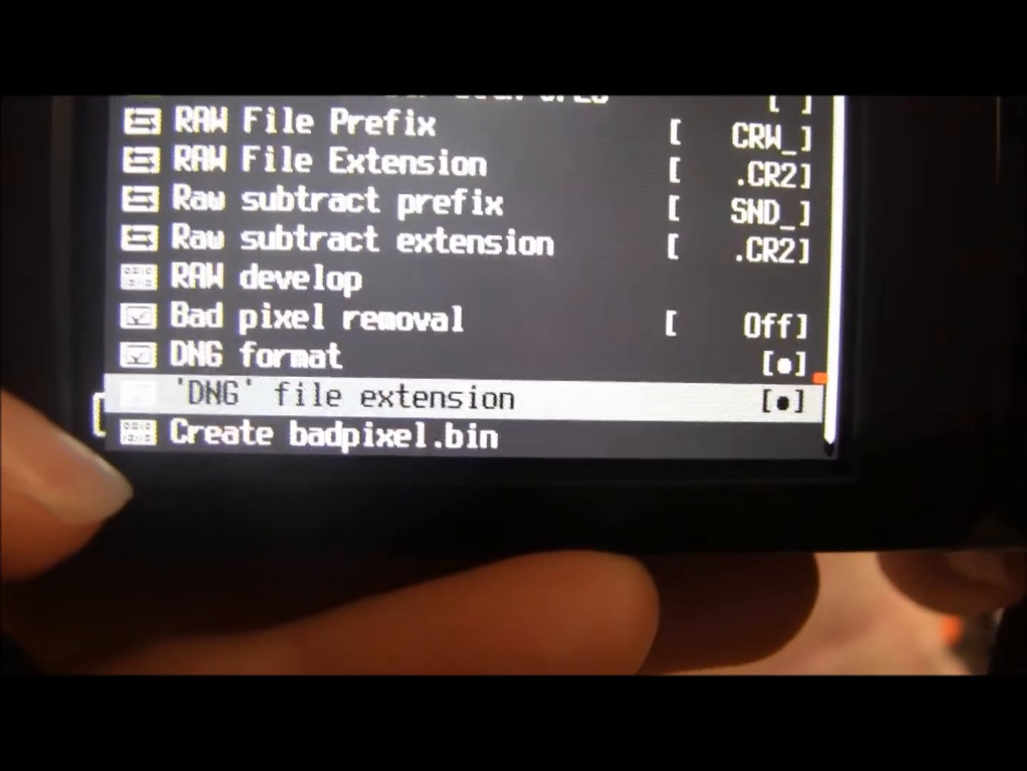
key("down")
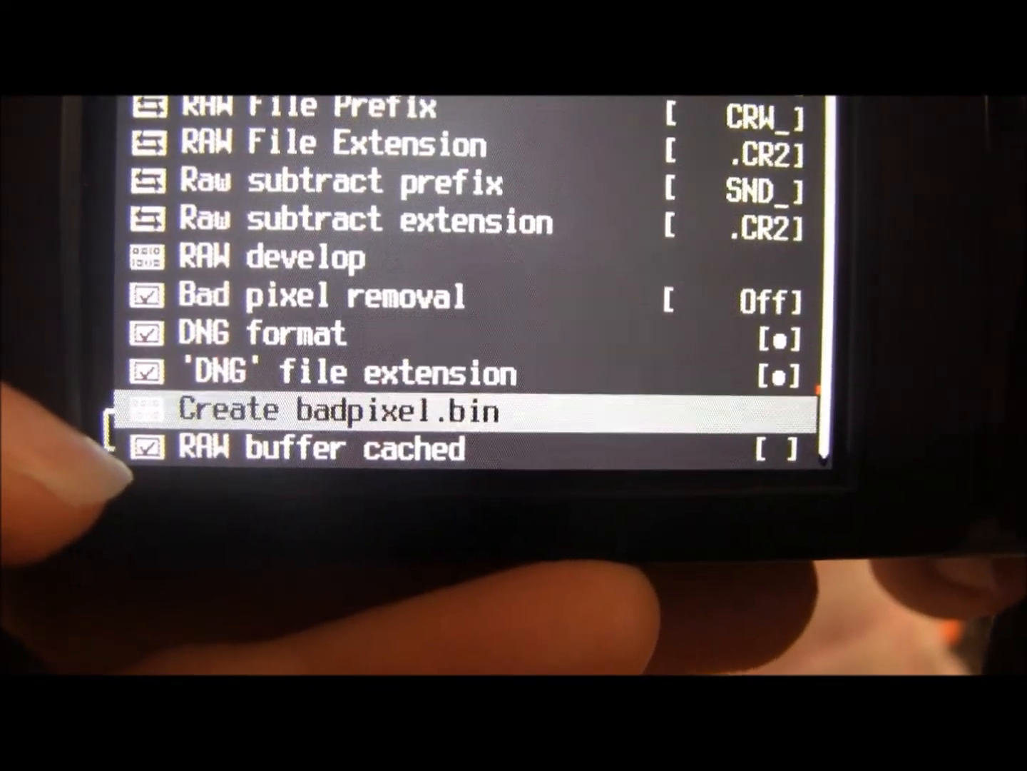
Run 'Create badpixel.bin' to generate the file needed for DNG output
left_click(325, 410)
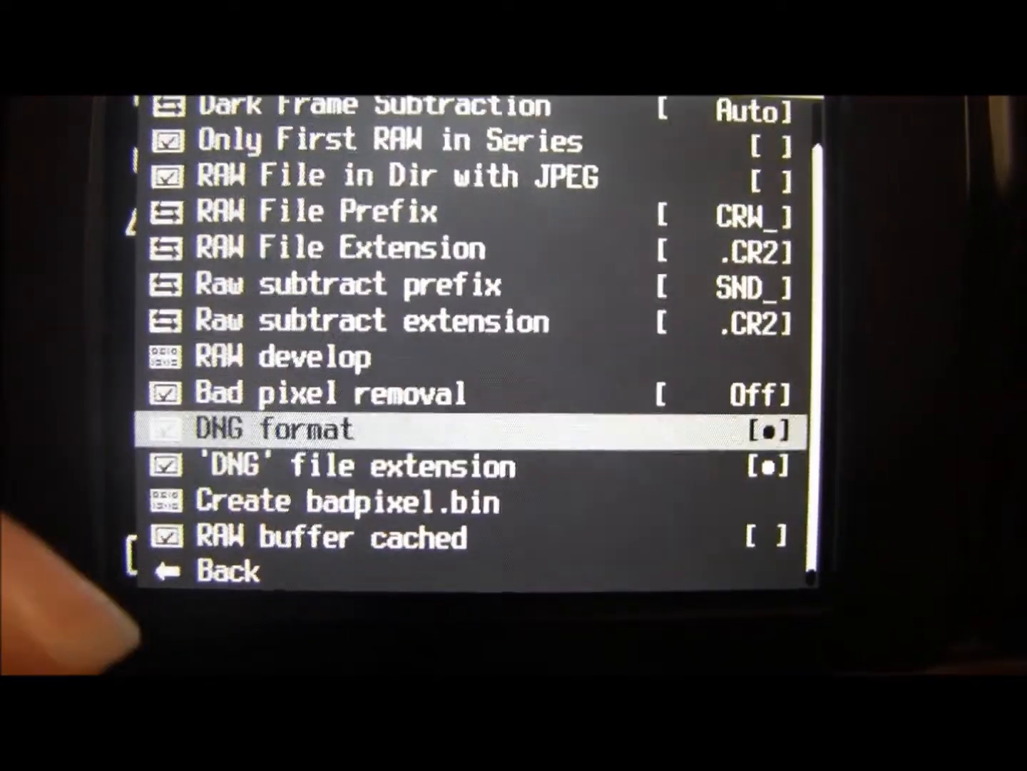
key("down")
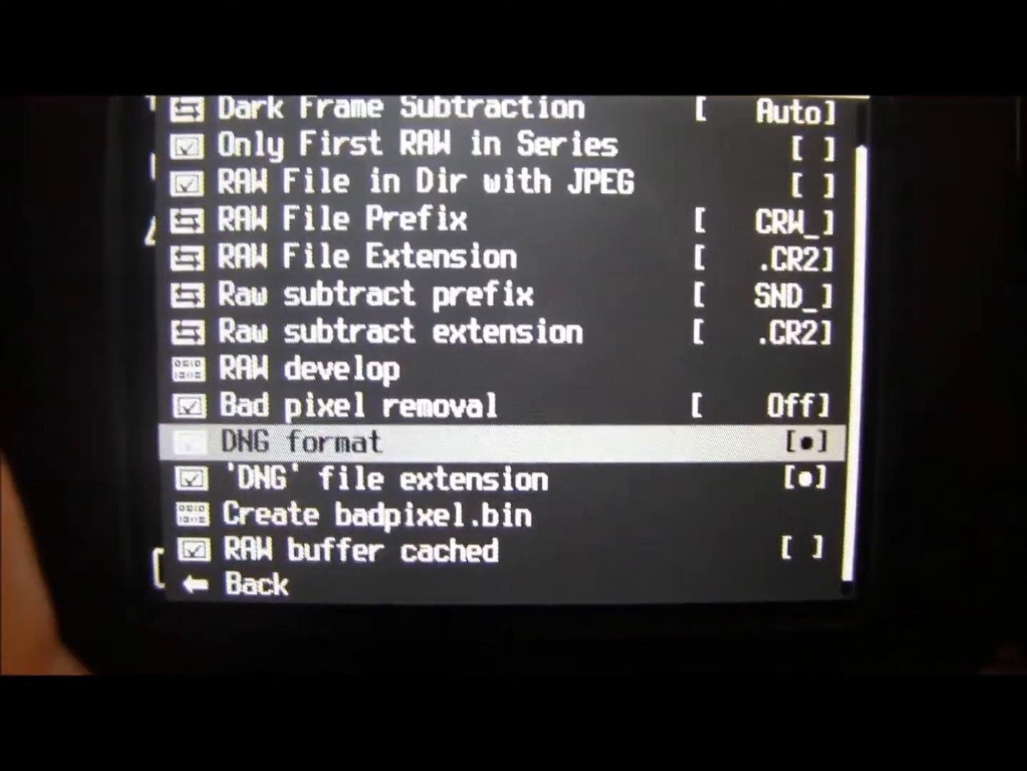
scroll("down", 3)
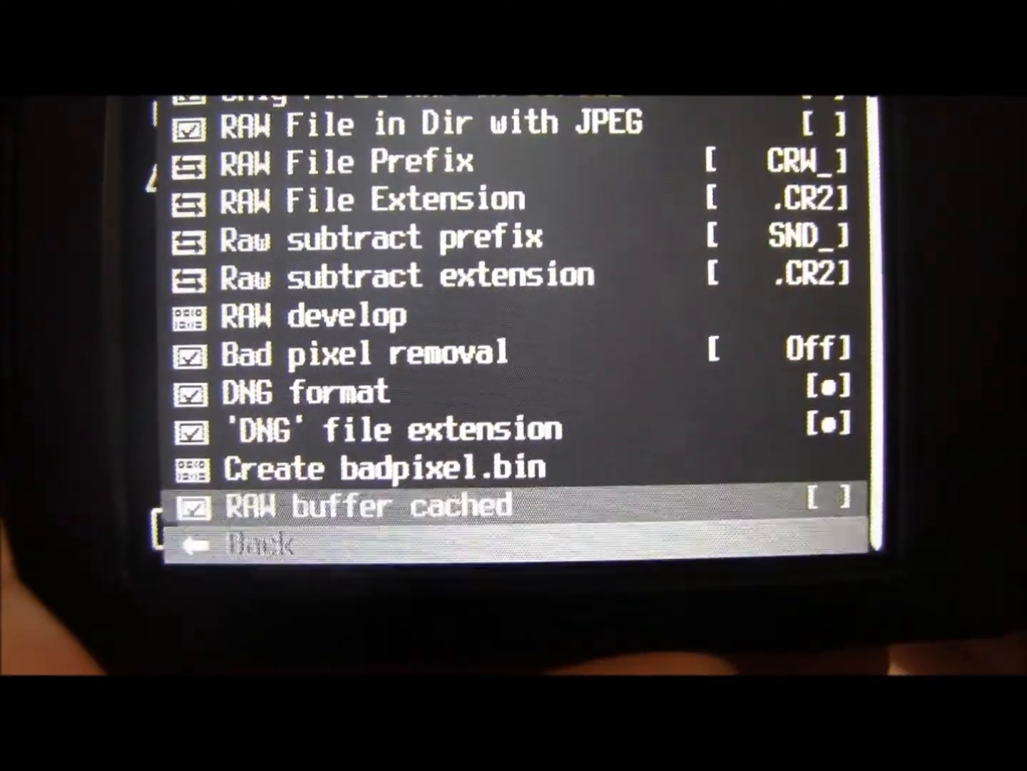